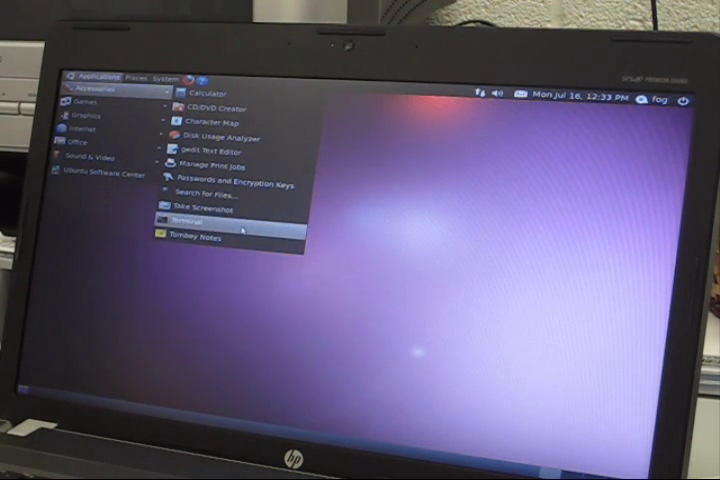
Step: Open a terminal and set a new root password with 'sudo passwd root'
click(190, 216)
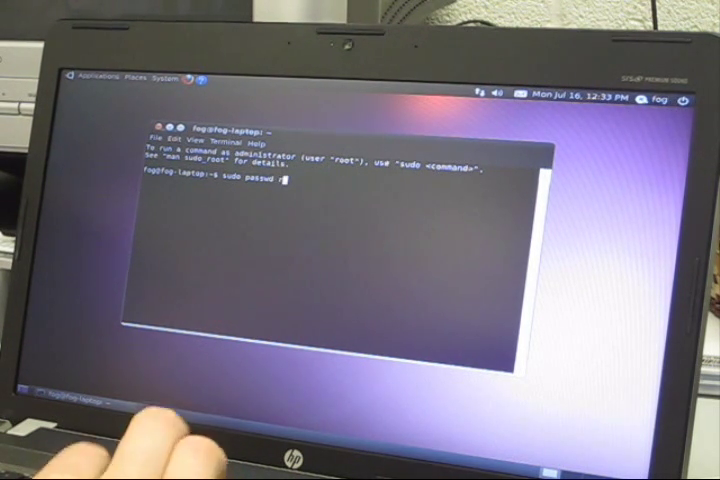
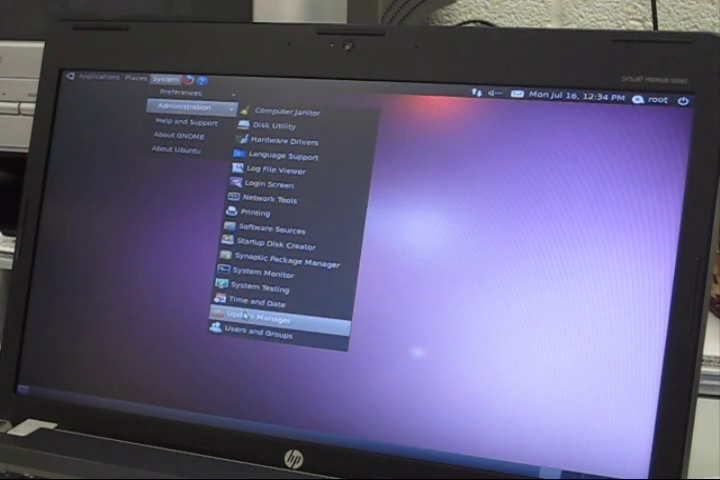
Step: Launch Update Manager from System > Administration
click(258, 317)
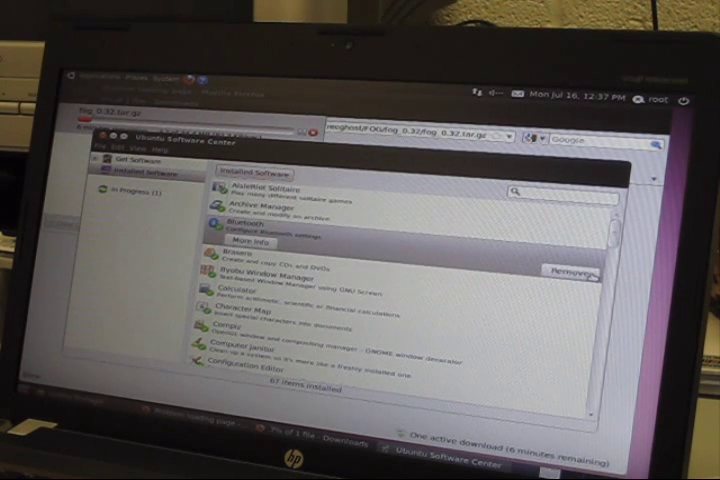
Step: Check the In Progress installation under Installed Software in Software Center
click(573, 271)
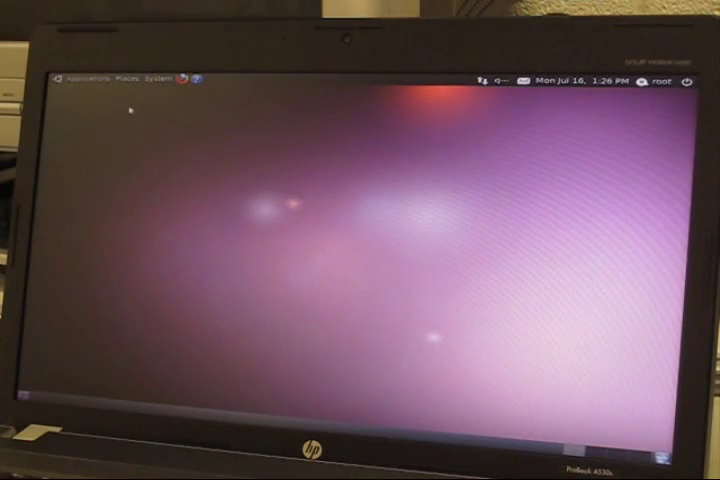
Step: Run installfog.sh from Downloads/fog_0.32/bin in a terminal
click(127, 77)
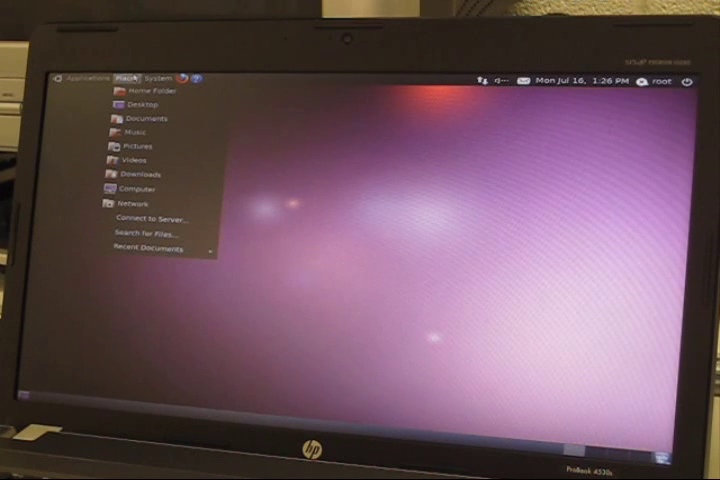
click(130, 173)
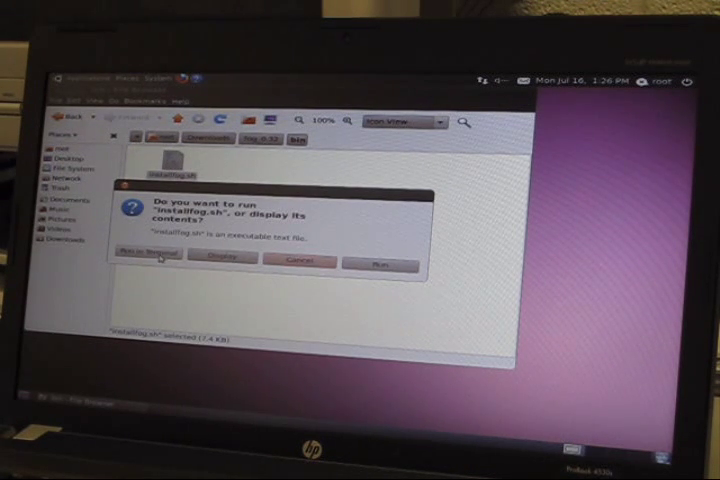
click(150, 262)
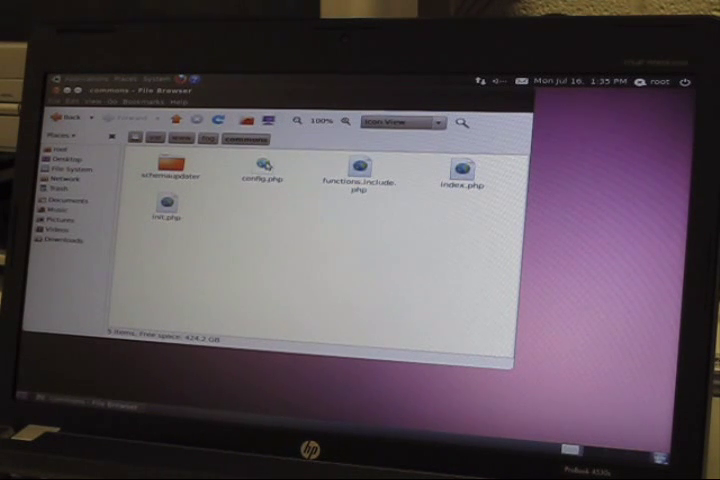
Step: Open config.php in gedit and scroll through its settings
double_click(263, 162)
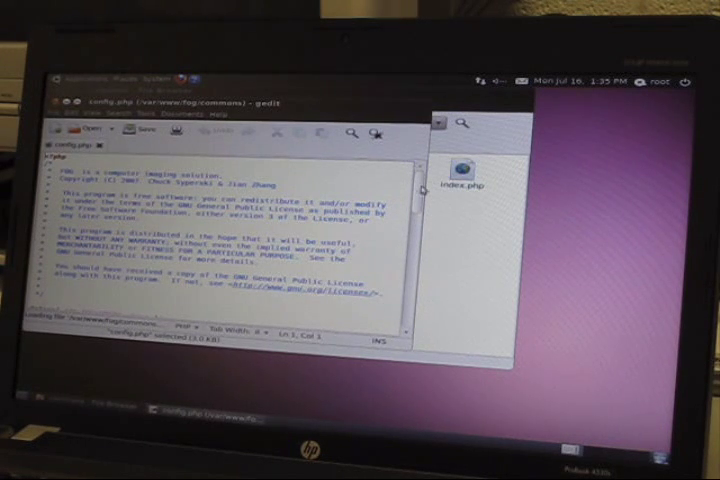
scroll(down, 3)
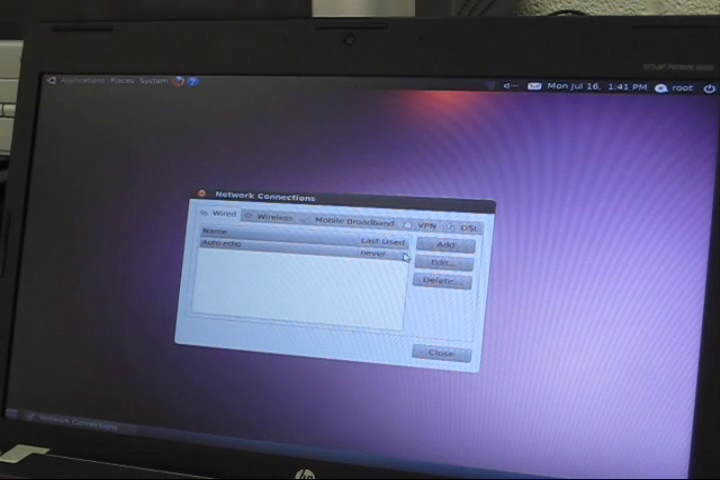
Step: Replace Auto eth0 with a wired connection using static IPv4 address 192.168.1.1
click(440, 281)
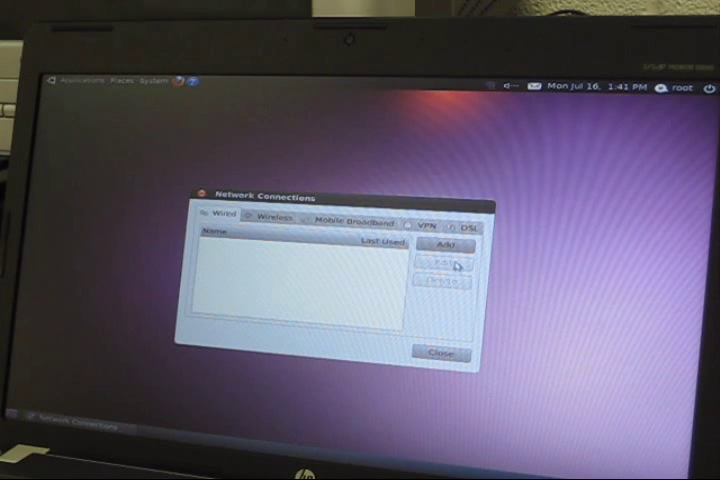
click(449, 245)
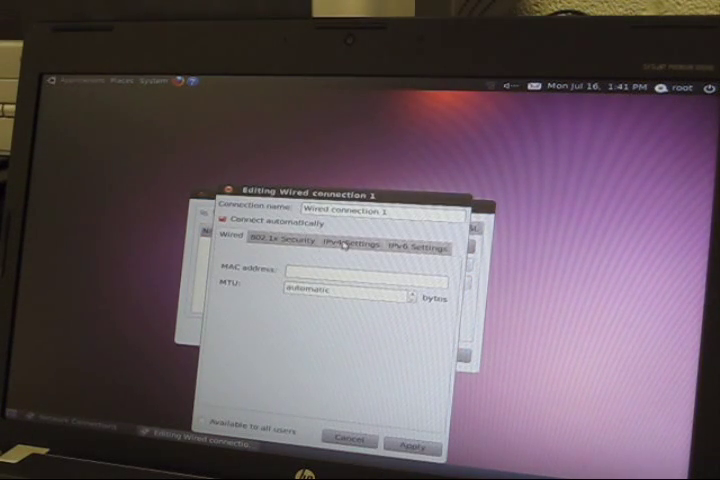
click(349, 243)
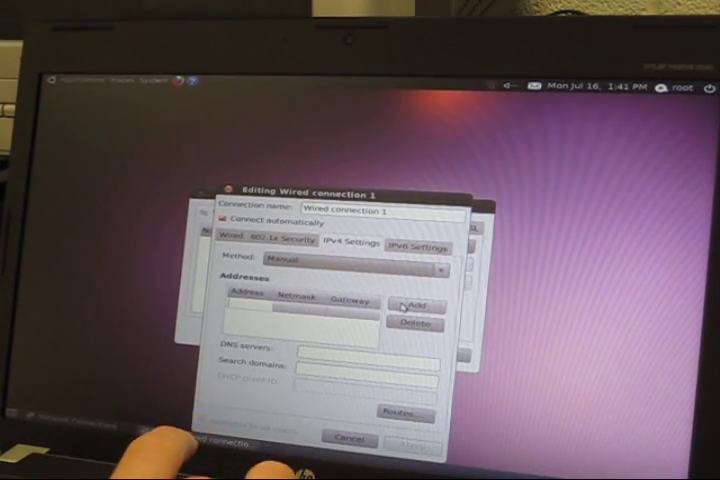
text(192.168.1.1)
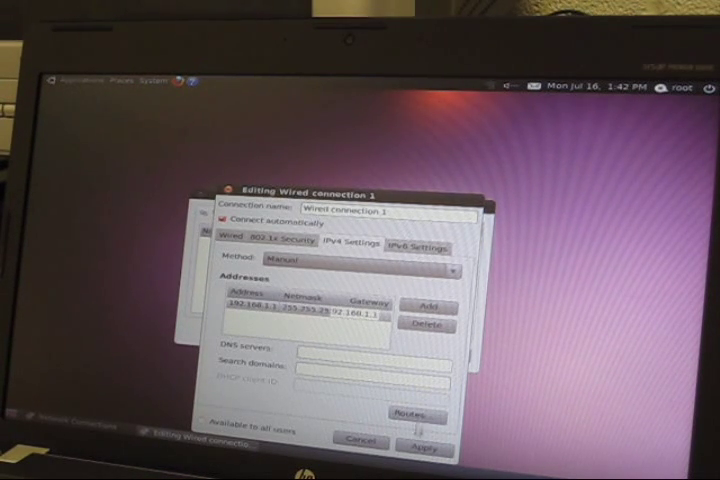
click(427, 440)
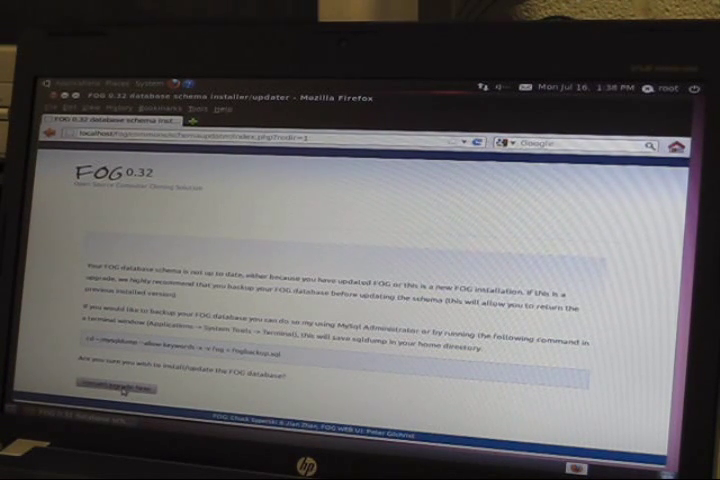
Step: Run Install/Upgrade Now on the FOG 0.32 schema installer page
click(98, 390)
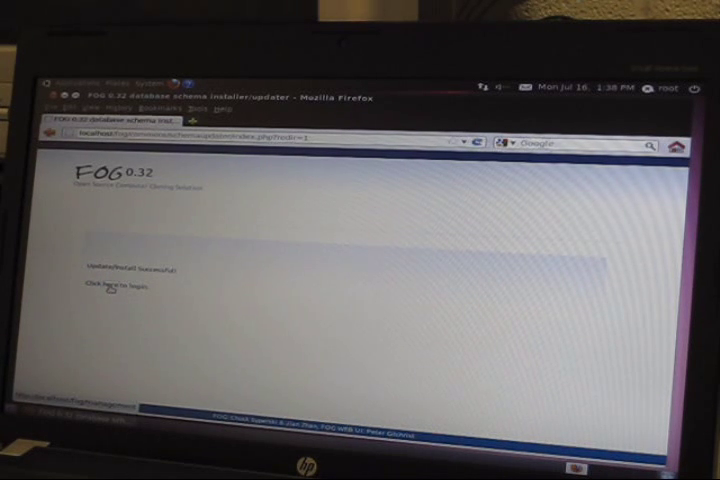
click(100, 286)
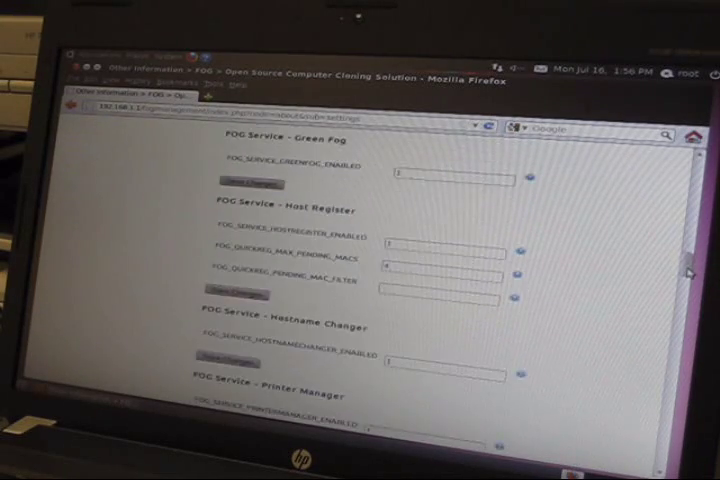
scroll(down, 3)
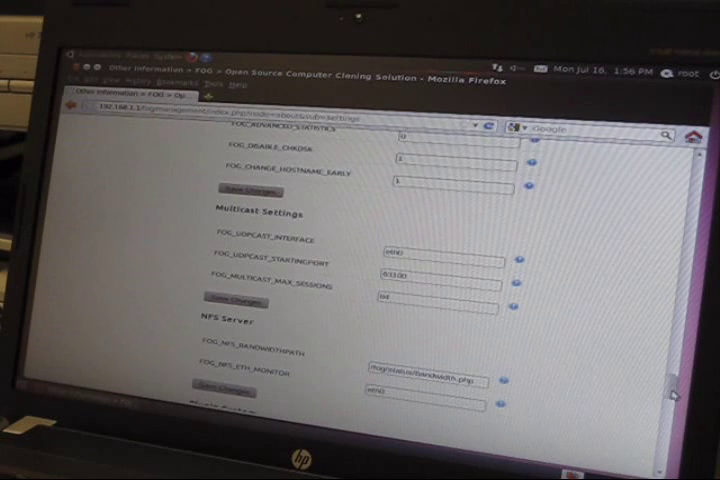
scroll(down, 3)
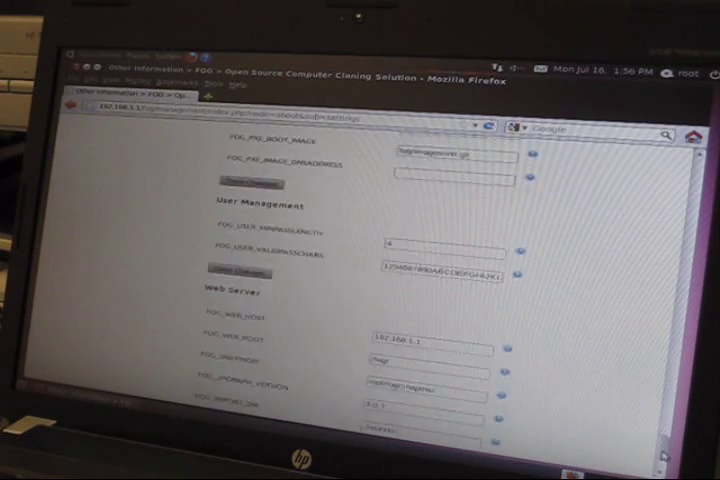
scroll(down, 3)
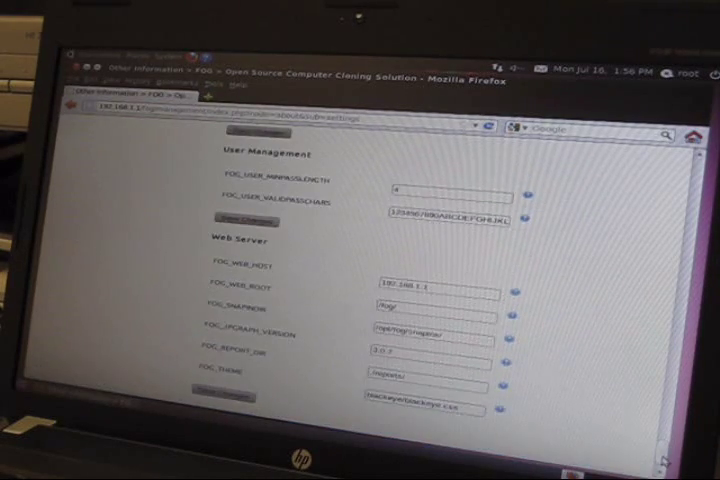
scroll(down, 3)
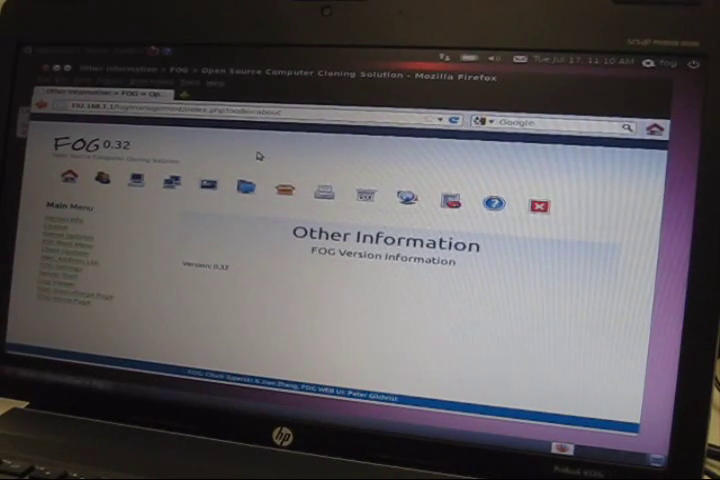
Step: Open the DefaultMember storage node and scroll to its Management Password field
click(242, 188)
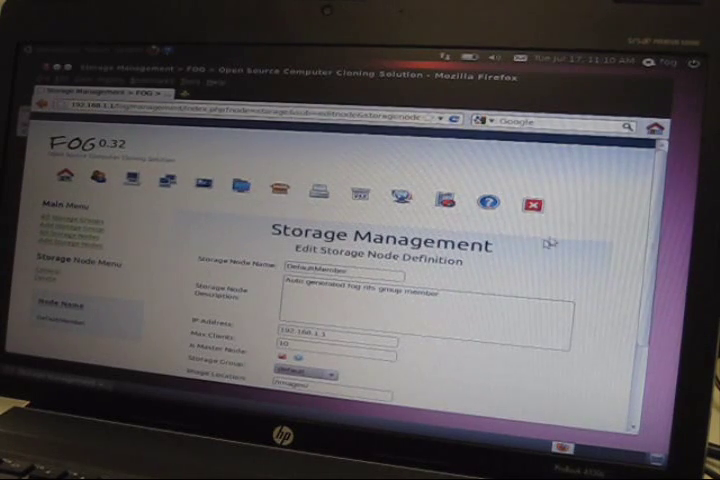
scroll(down, 3)
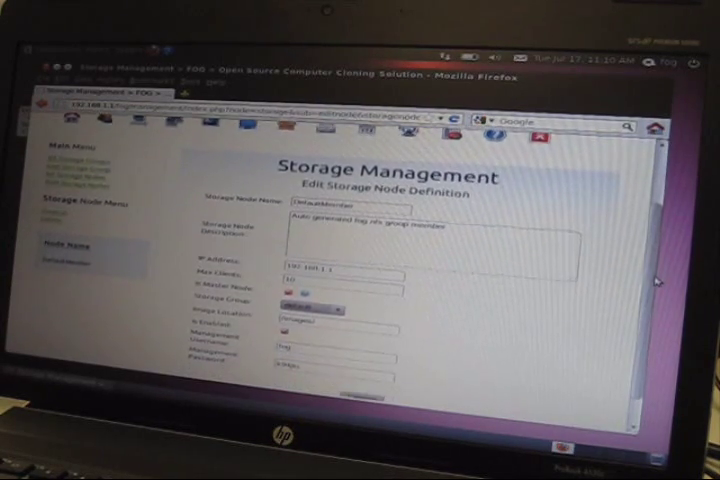